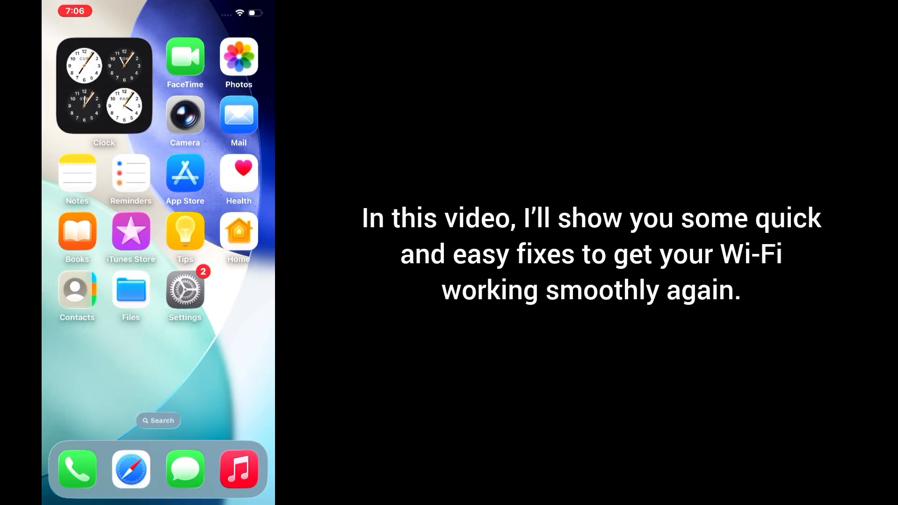
Bring up Control Centre over the Home Screen.
{"action": "scroll", "scroll_direction": "left", "scroll_amount": 3}
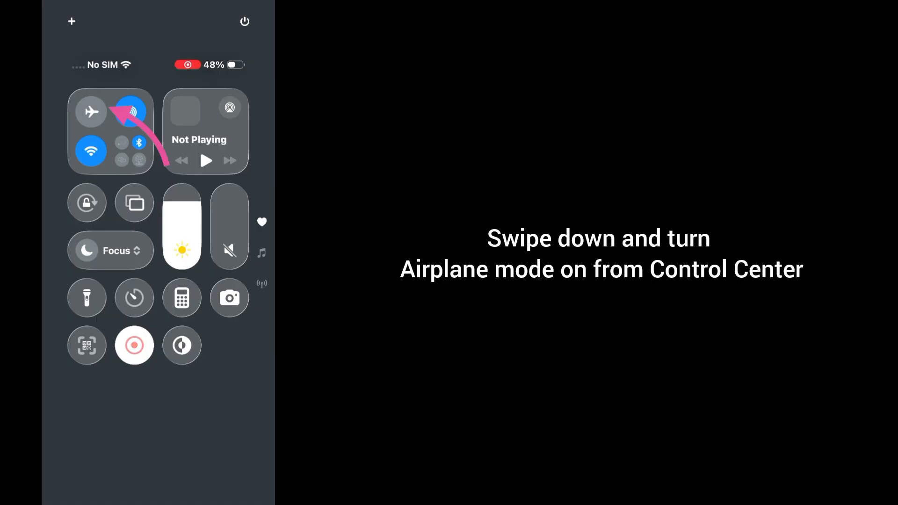
Switch Airplane Mode on, then reach Location Services under Privacy & Security.
{"action": "left_click", "coordinate": [90, 112]}
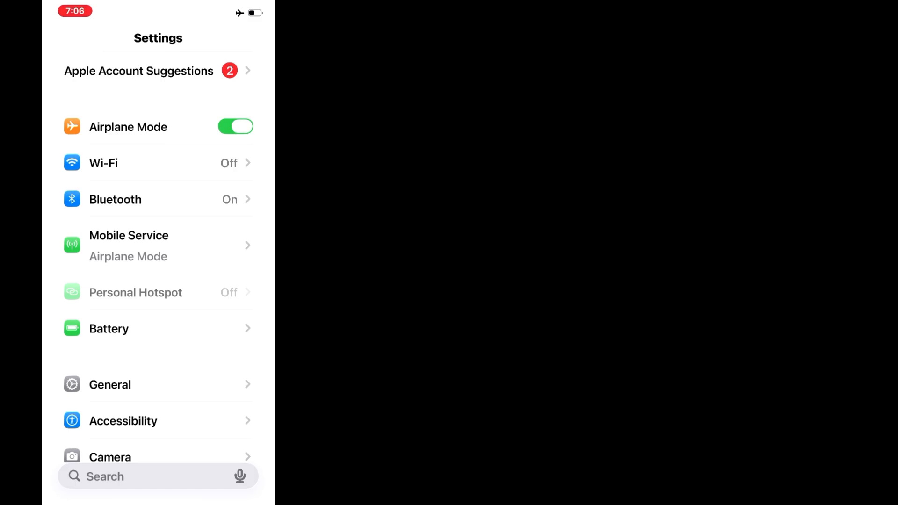
{"action": "scroll", "scroll_direction": "down", "scroll_amount": 3}
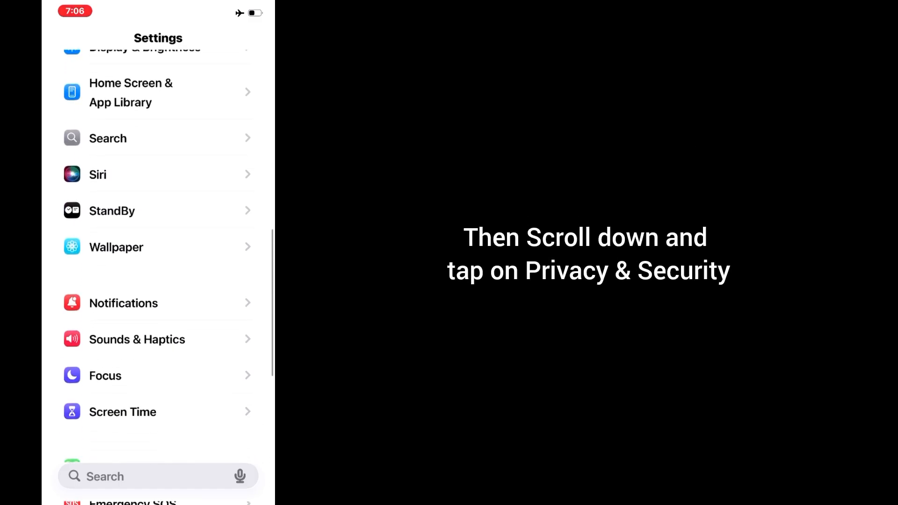
{"action": "scroll", "scroll_direction": "down", "scroll_amount": 3}
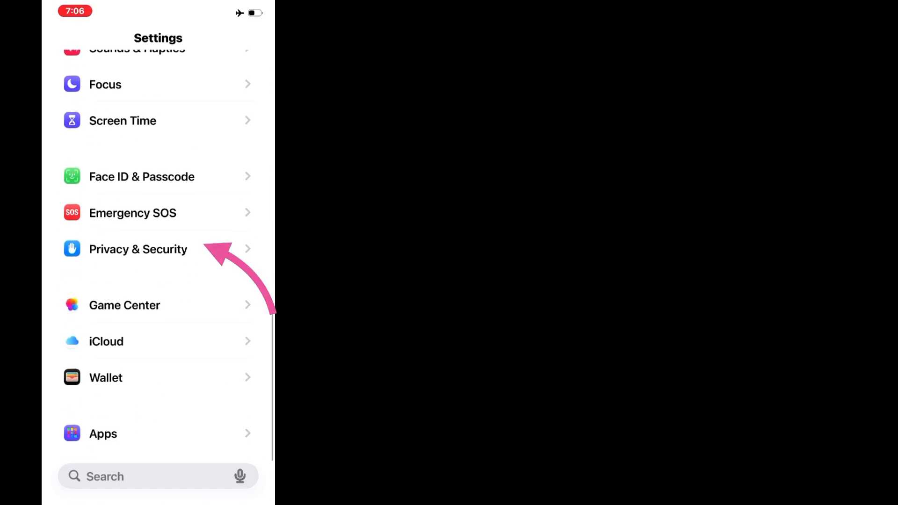
{"action": "left_click", "coordinate": [139, 249]}
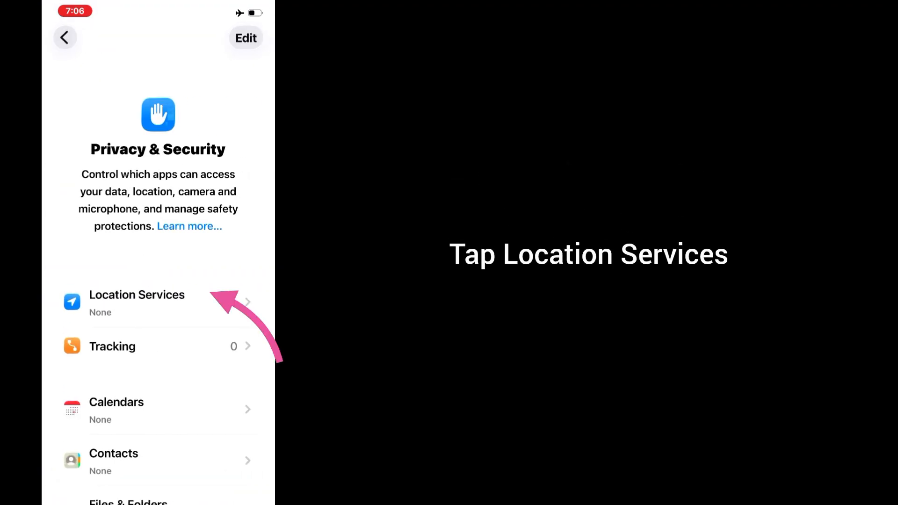
{"action": "left_click", "coordinate": [137, 302]}
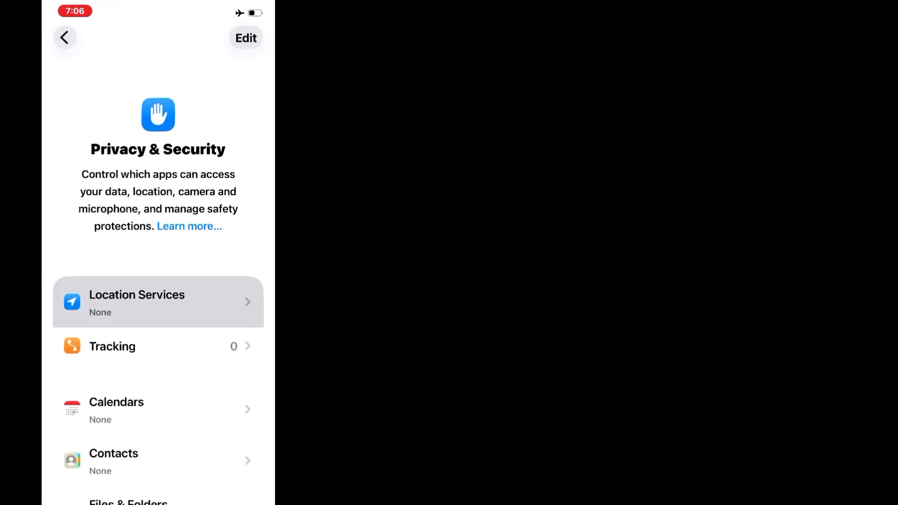
{"action": "left_click", "coordinate": [157, 302]}
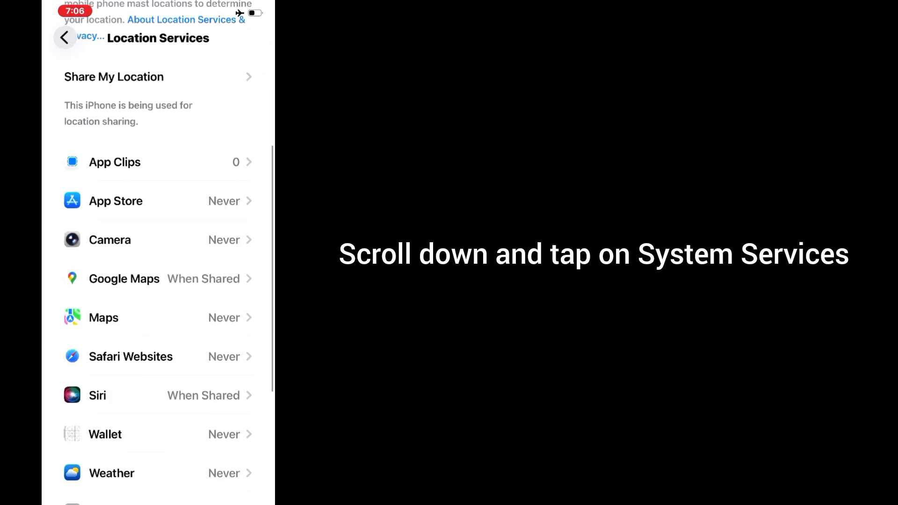
Turn off Networking & Wireless location in System Services and confirm Turn Off.
{"action": "scroll", "scroll_direction": "down", "scroll_amount": 3}
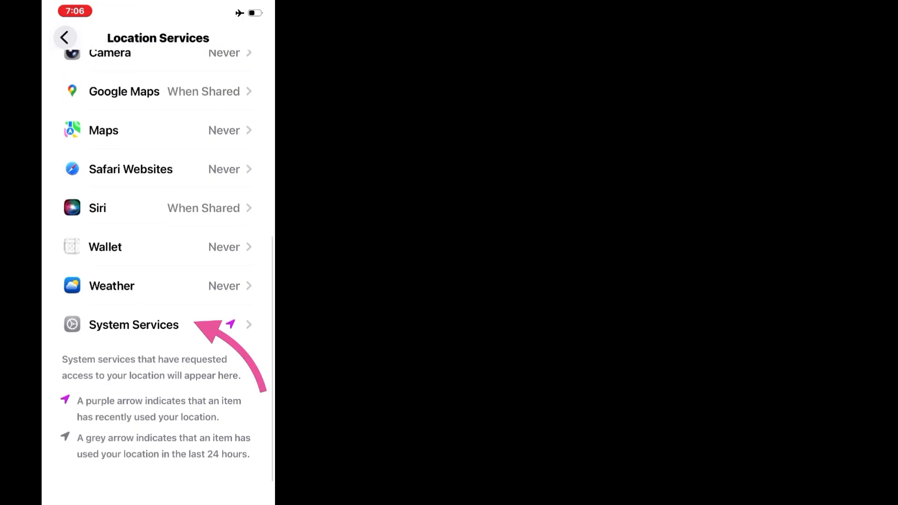
{"action": "left_click", "coordinate": [133, 324]}
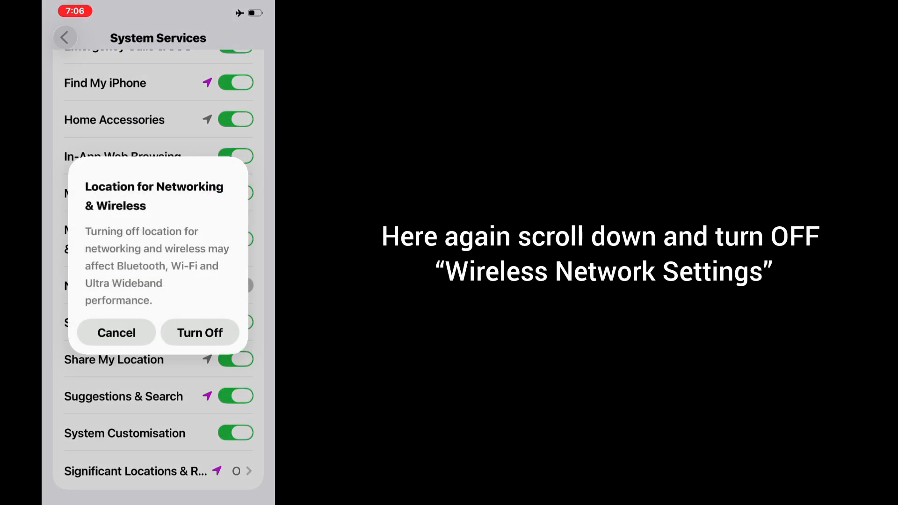
{"action": "left_click", "coordinate": [200, 333]}
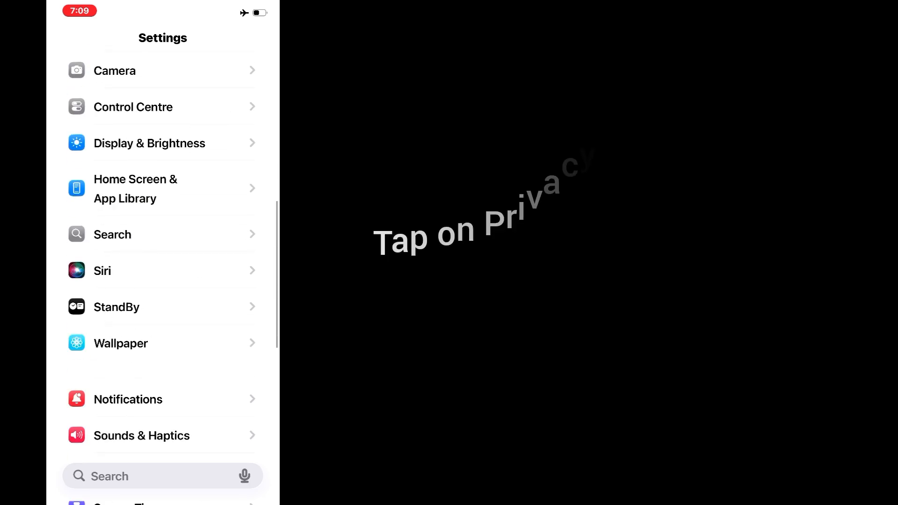
Re-enable Networking & Wireless location in System Services and switch Airplane Mode off.
{"action": "scroll", "scroll_direction": "down", "scroll_amount": 3}
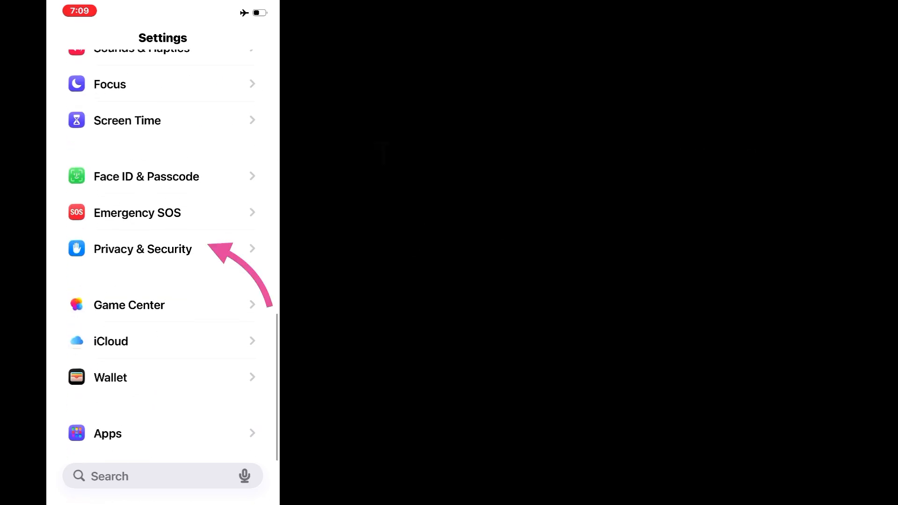
{"action": "left_click", "coordinate": [142, 249]}
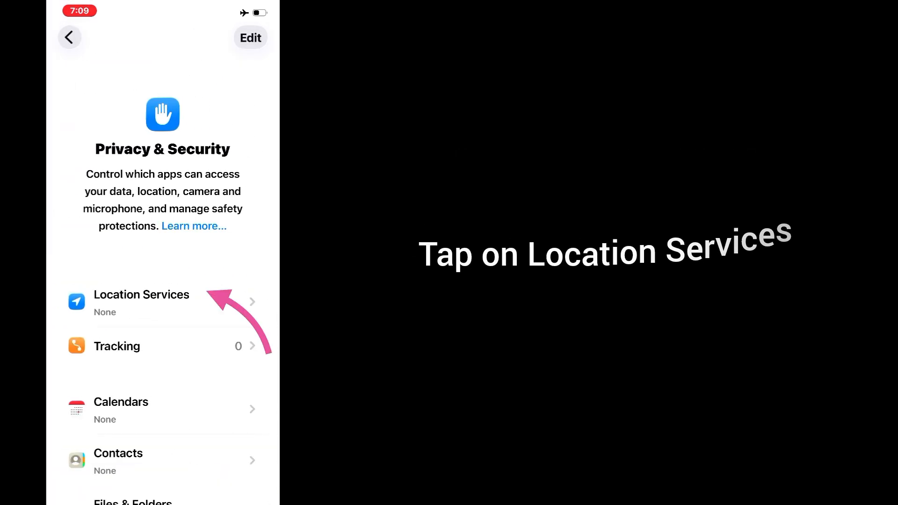
{"action": "left_click", "coordinate": [141, 302]}
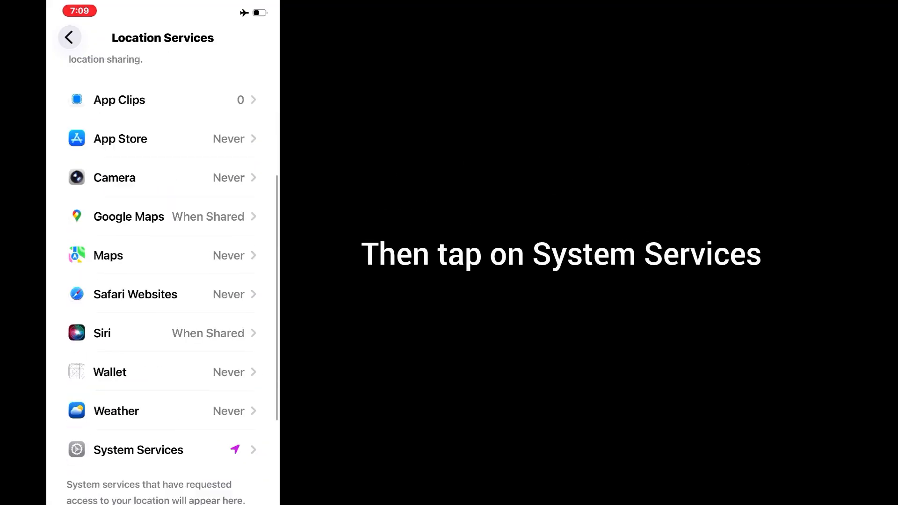
{"action": "left_click", "coordinate": [138, 450]}
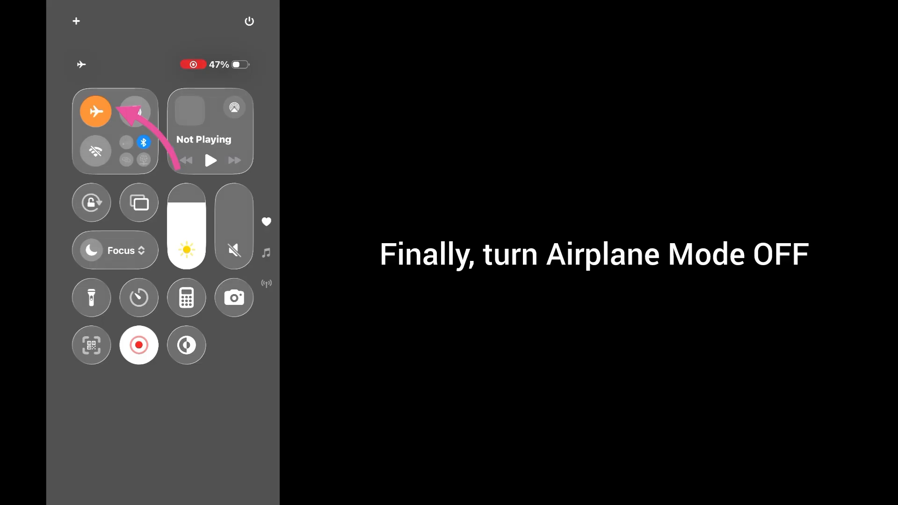
{"action": "left_click", "coordinate": [96, 111]}
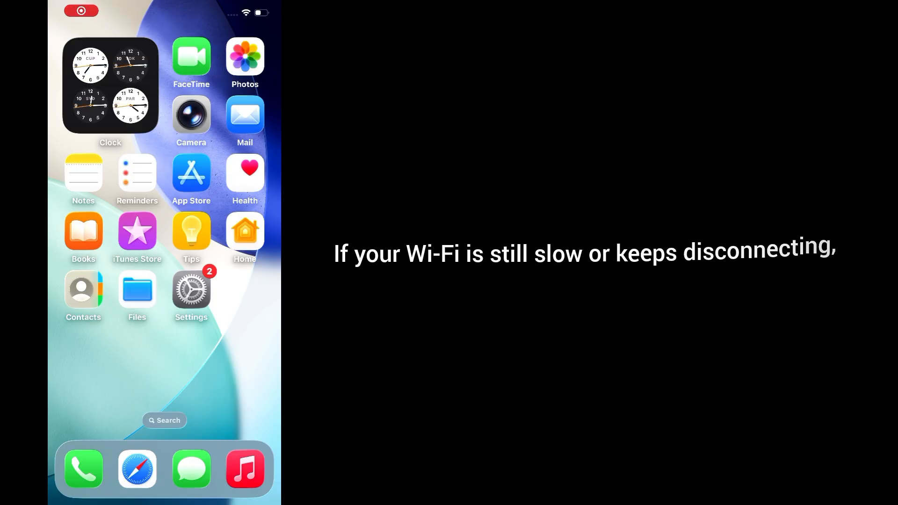
Remove the existing DNS server from the joined Wi-Fi network's DNS configuration.
{"action": "left_click", "coordinate": [191, 291]}
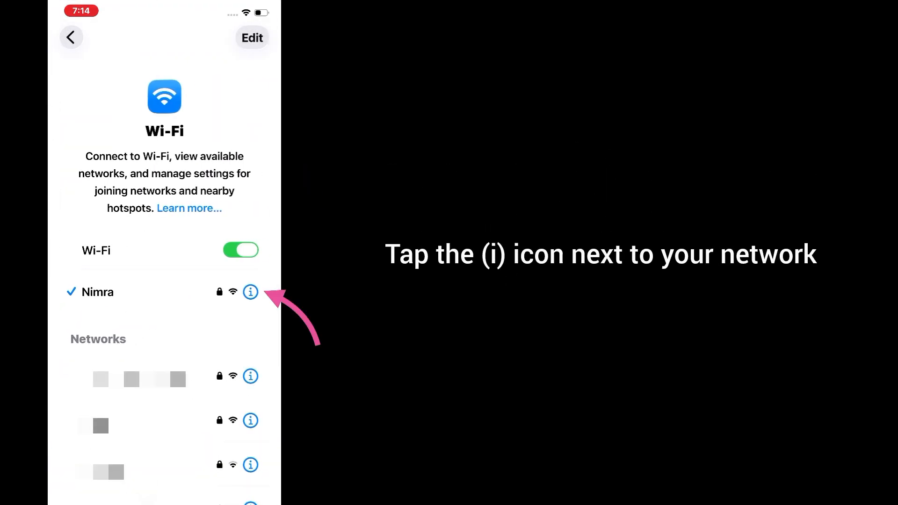
{"action": "left_click", "coordinate": [249, 291]}
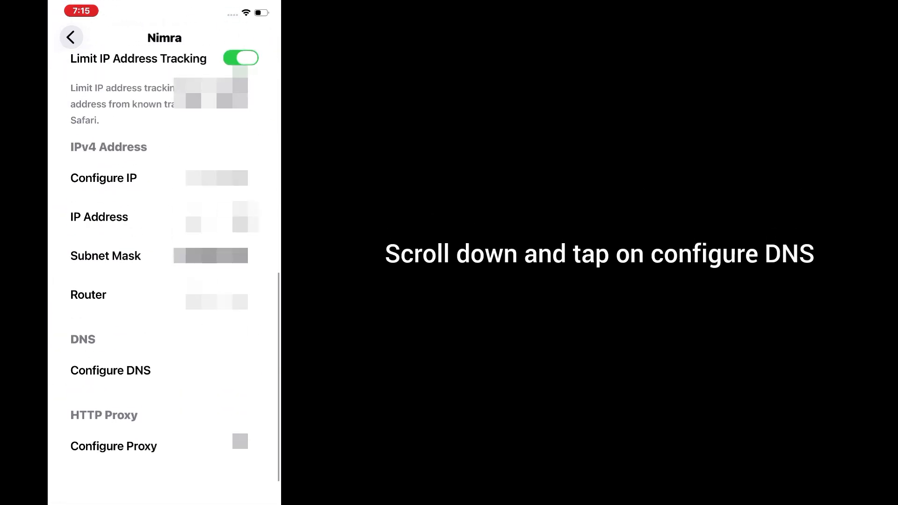
{"action": "left_click", "coordinate": [110, 370]}
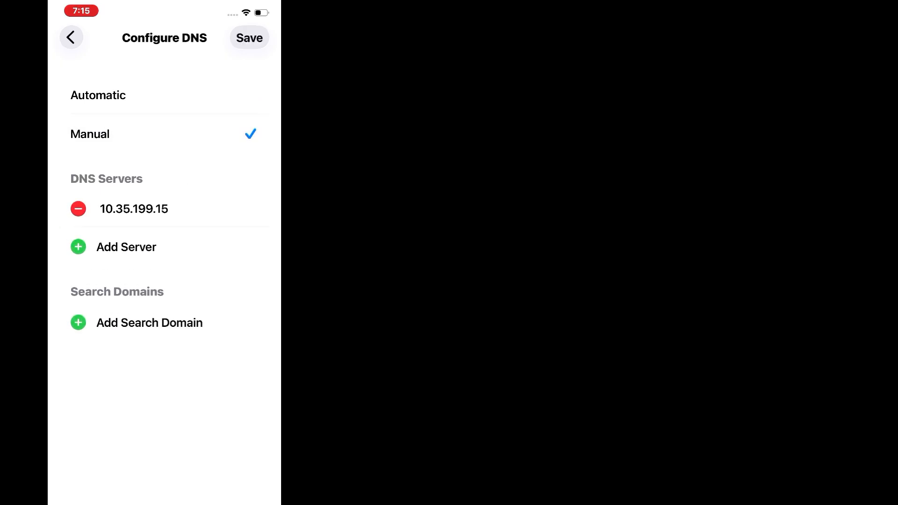
{"action": "left_click", "coordinate": [78, 208]}
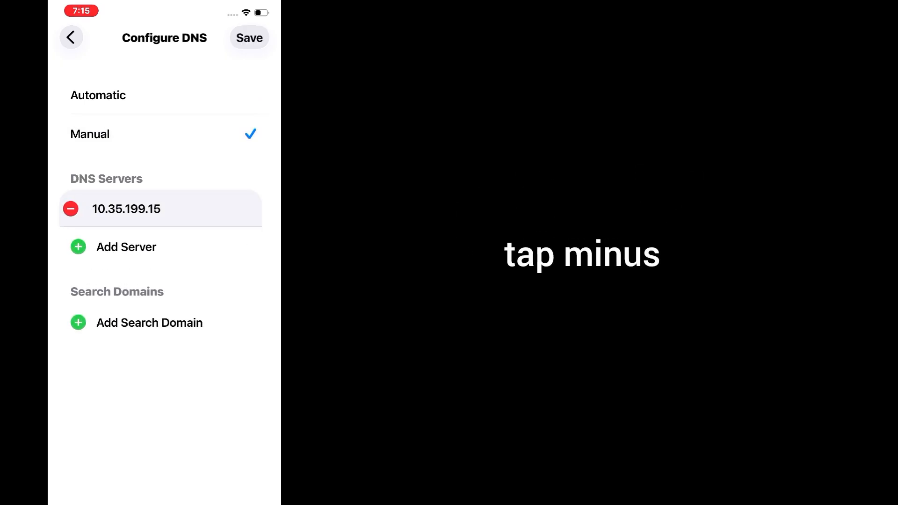
Add Google's DNS server 8.8.4.4 manually and save the DNS settings.
{"action": "left_click", "coordinate": [70, 209]}
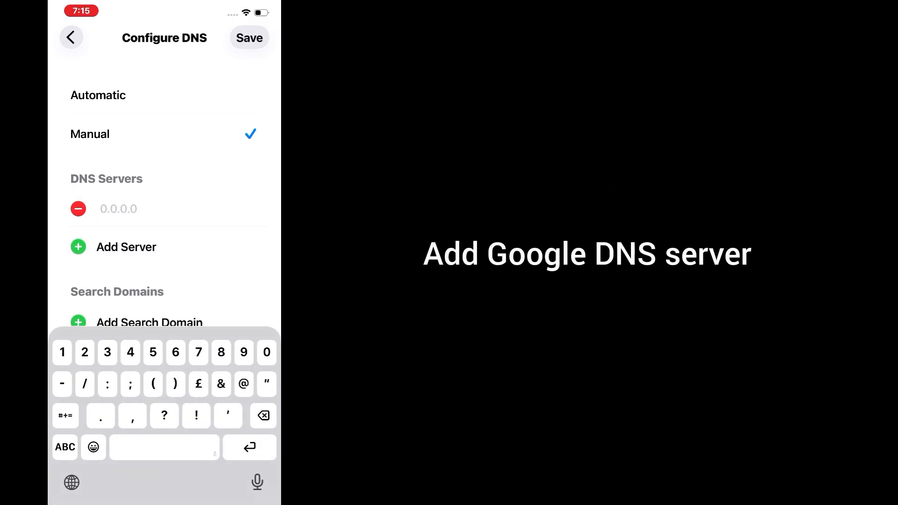
{"action": "type", "text": "8.8.4.4"}
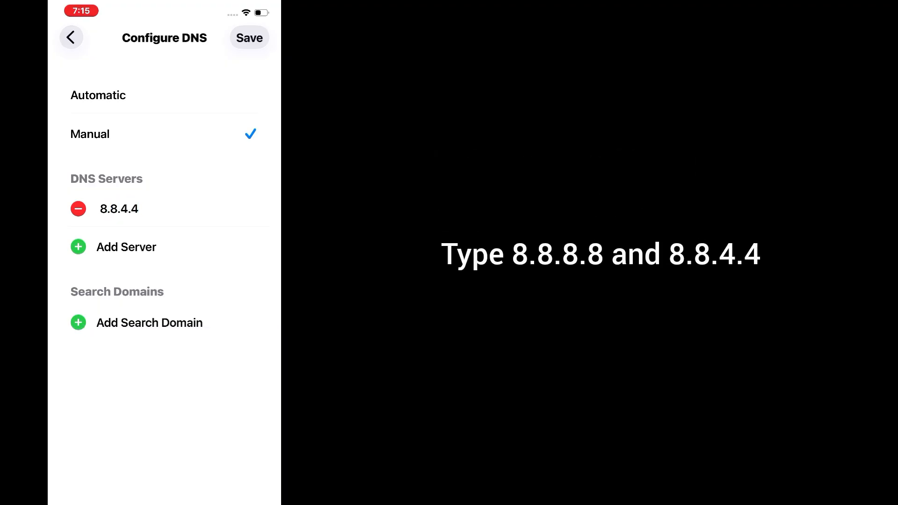
{"action": "left_click", "coordinate": [249, 38]}
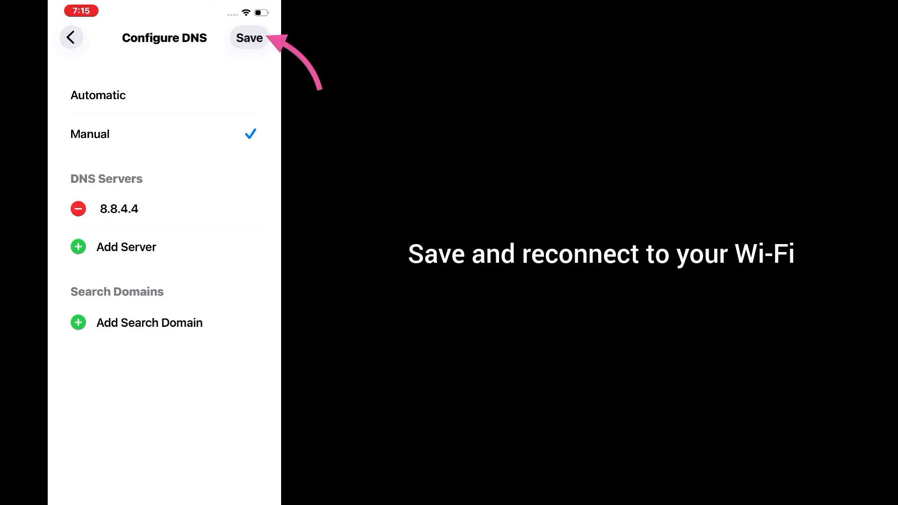
{"action": "left_click", "coordinate": [249, 37]}
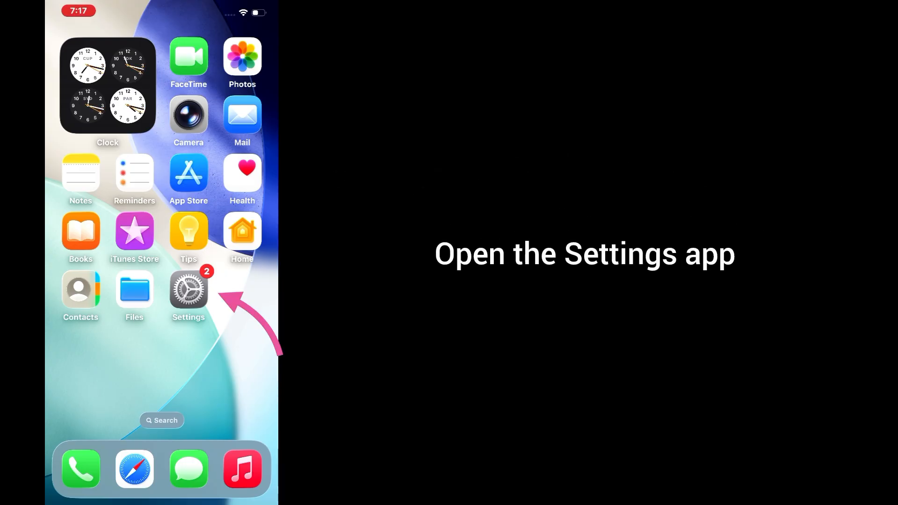
Forget the connected Wi-Fi network from its details page and confirm Forget.
{"action": "left_click", "coordinate": [188, 291]}
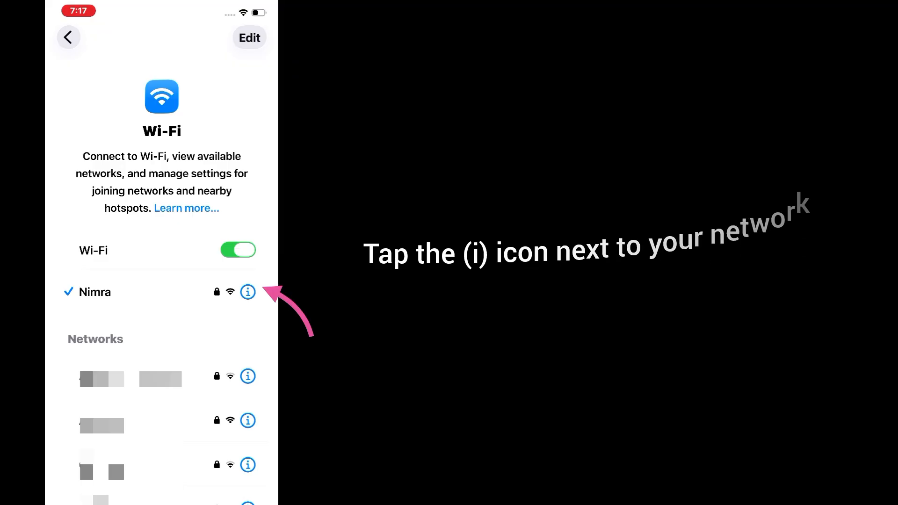
{"action": "left_click", "coordinate": [247, 292]}
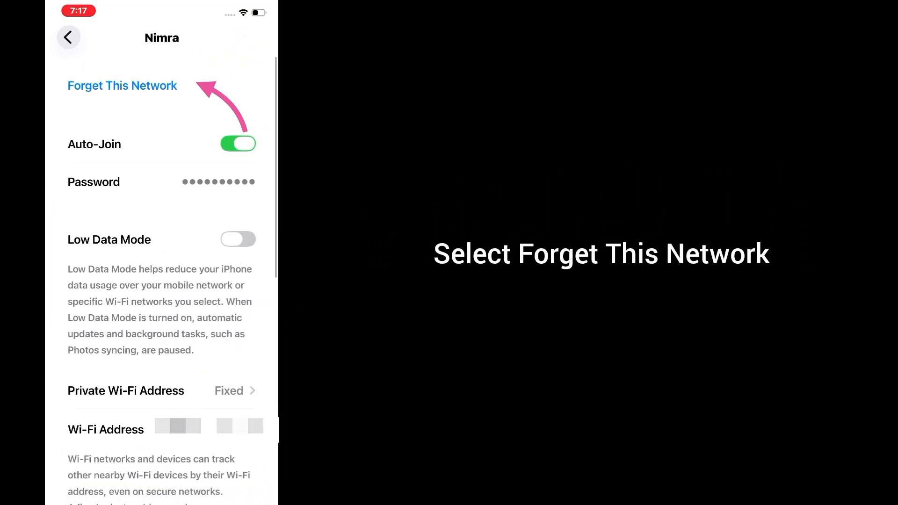
{"action": "left_click", "coordinate": [121, 85]}
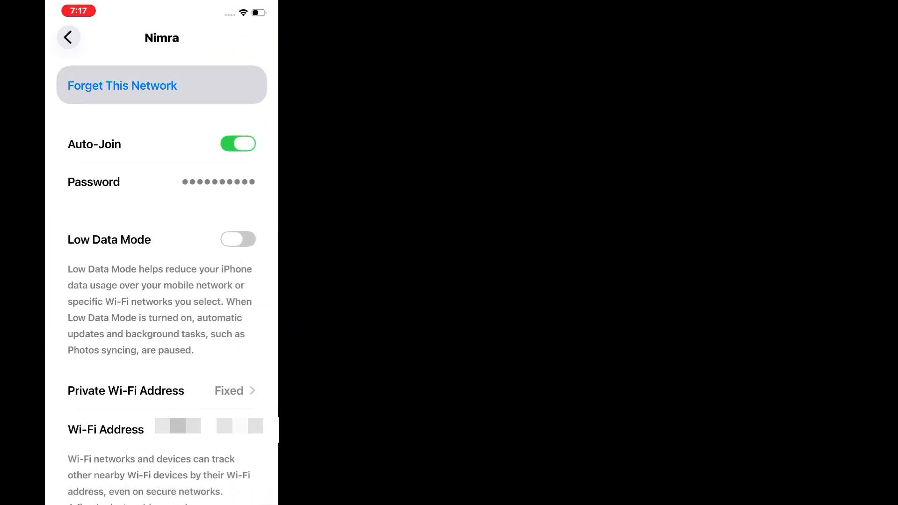
{"action": "left_click", "coordinate": [122, 85]}
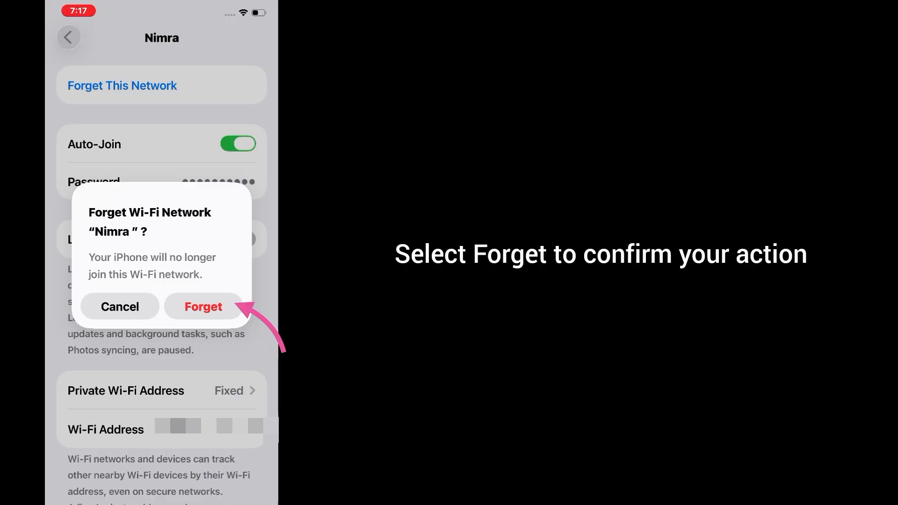
{"action": "left_click", "coordinate": [203, 306]}
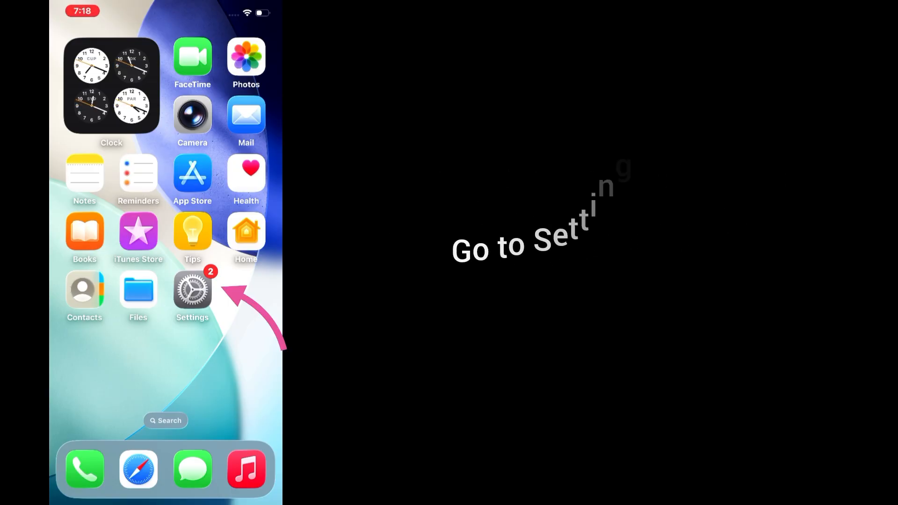
Reset Network Settings via General > Transfer or Reset iPhone > Reset and confirm.
{"action": "left_click", "coordinate": [191, 290]}
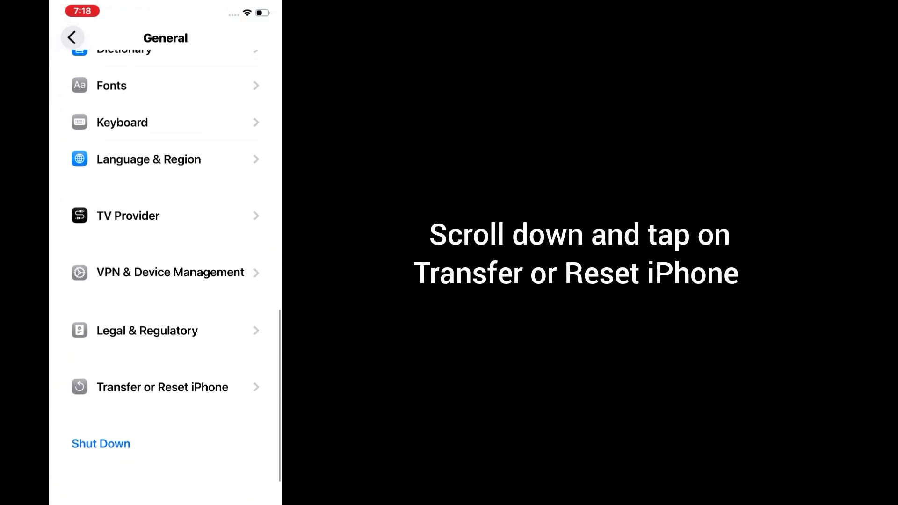
{"action": "left_click", "coordinate": [161, 390]}
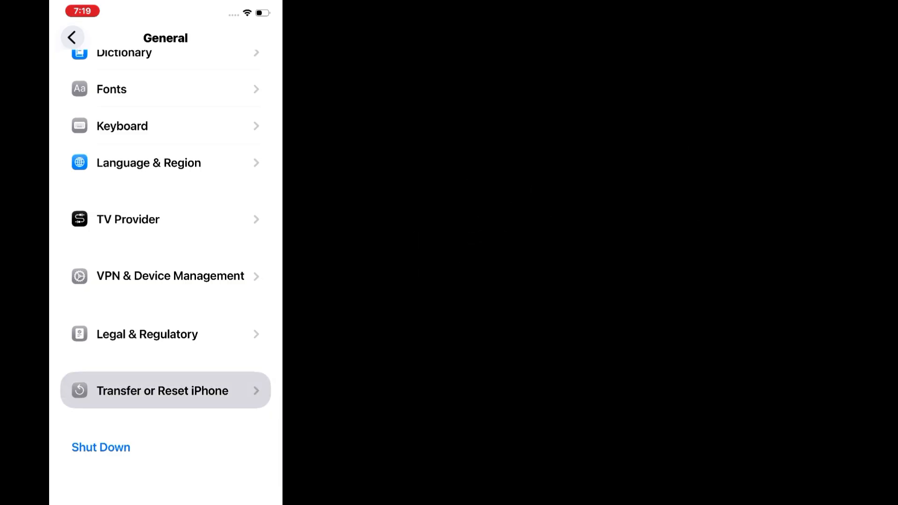
{"action": "left_click", "coordinate": [164, 390]}
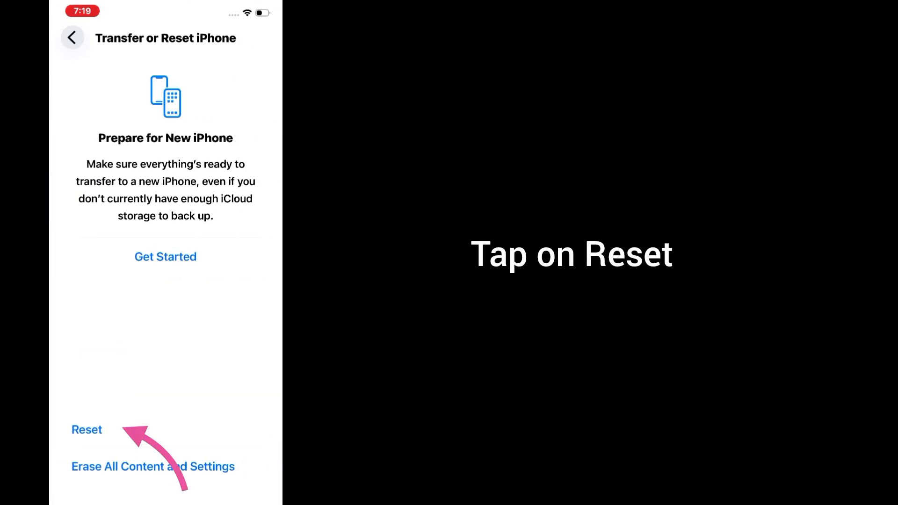
{"action": "left_click", "coordinate": [86, 429]}
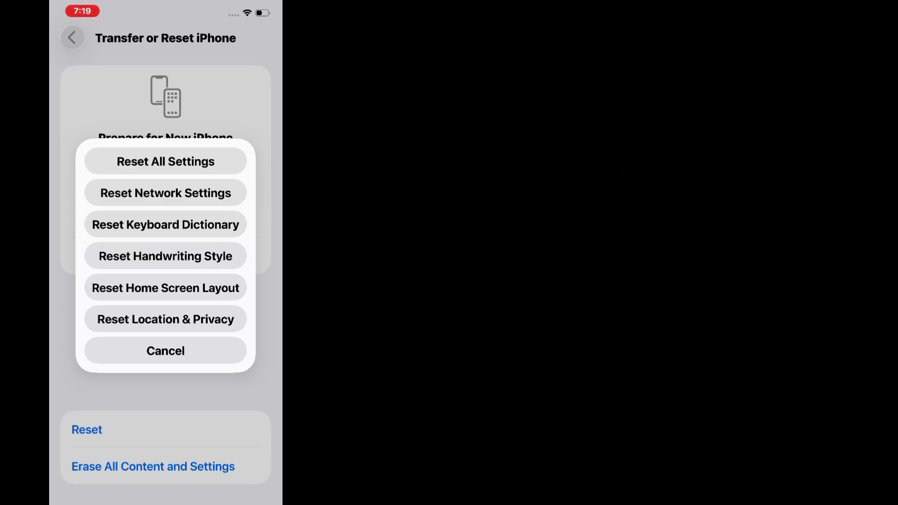
{"action": "left_click", "coordinate": [165, 161]}
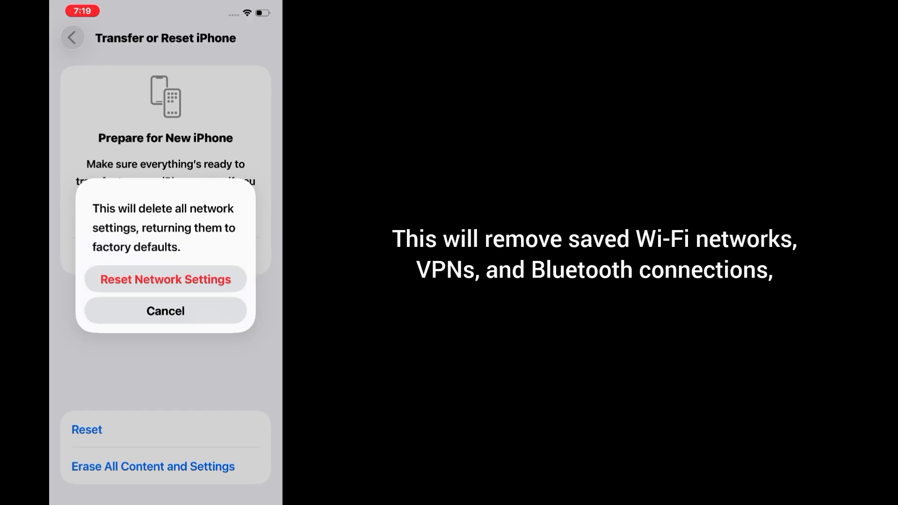
{"action": "left_click", "coordinate": [165, 310]}
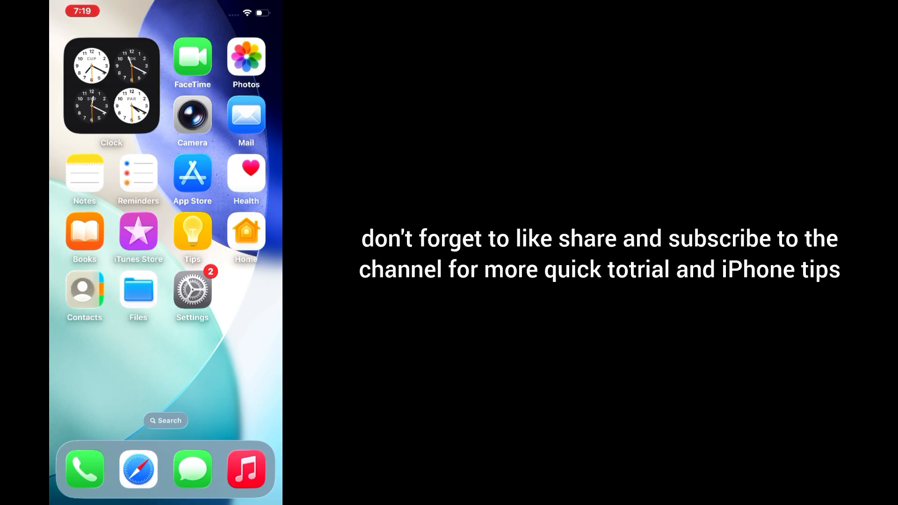
{"action": "scroll", "scroll_direction": "left", "scroll_amount": 3}
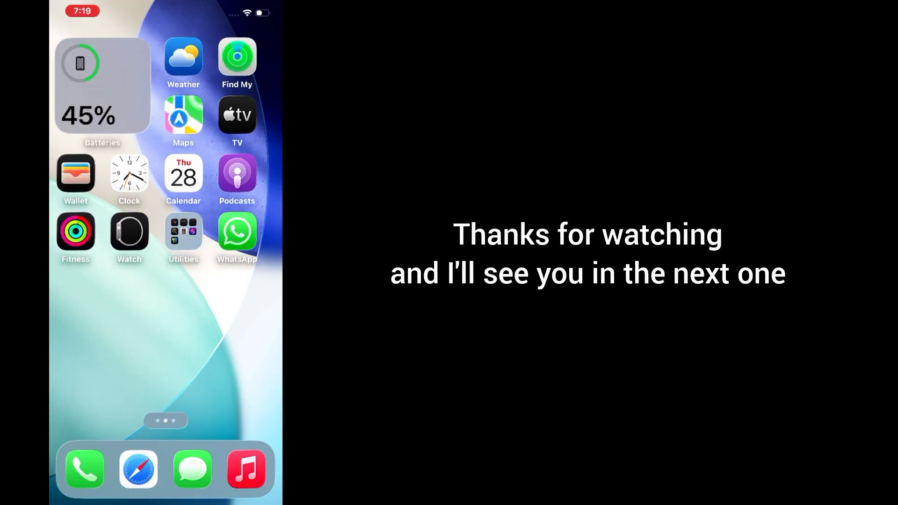